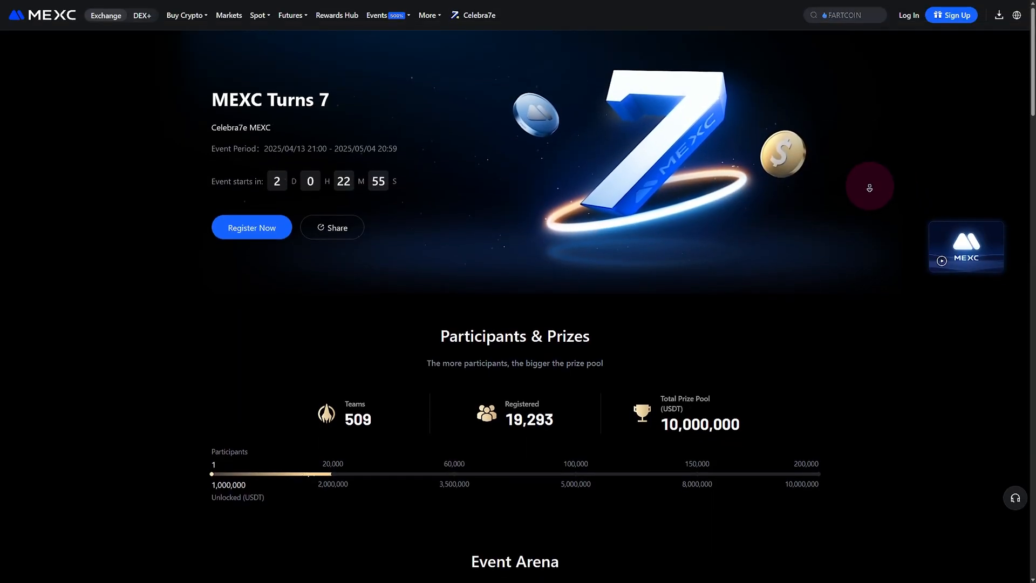
- Register the new account with email and password, then confirm the six-digit emailed code
scroll("down", 3)
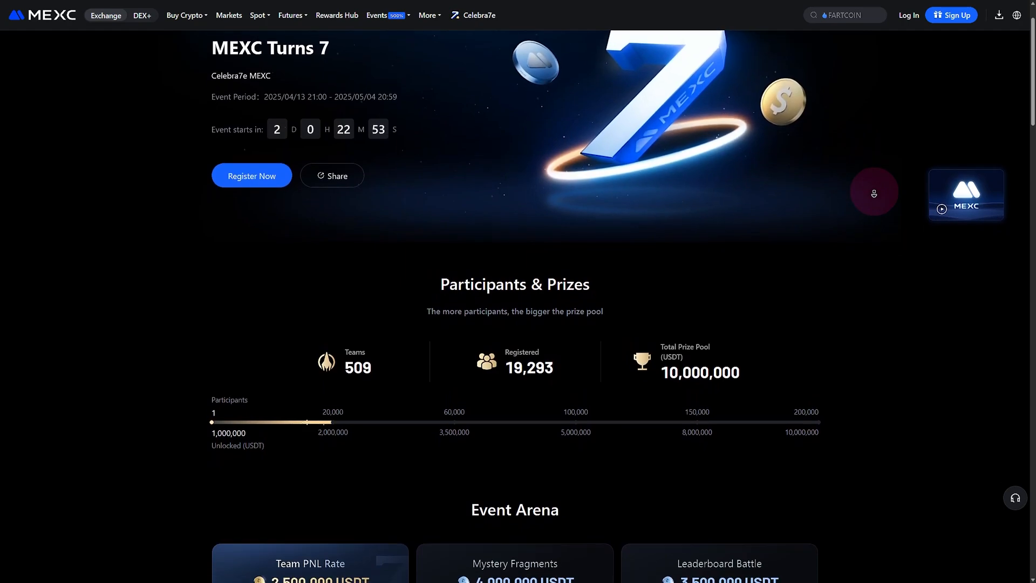
scroll("down", 3)
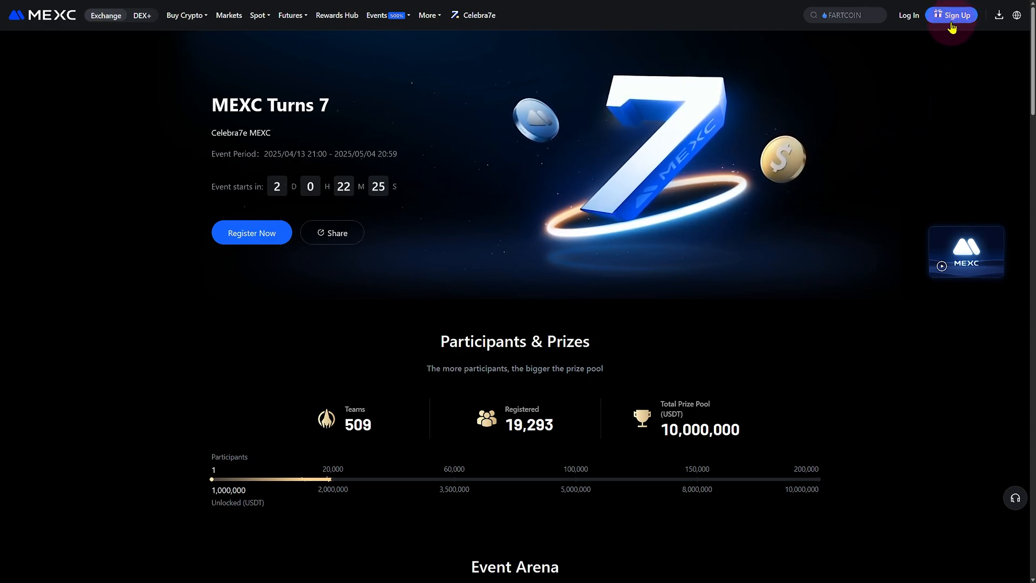
left_click(952, 14)
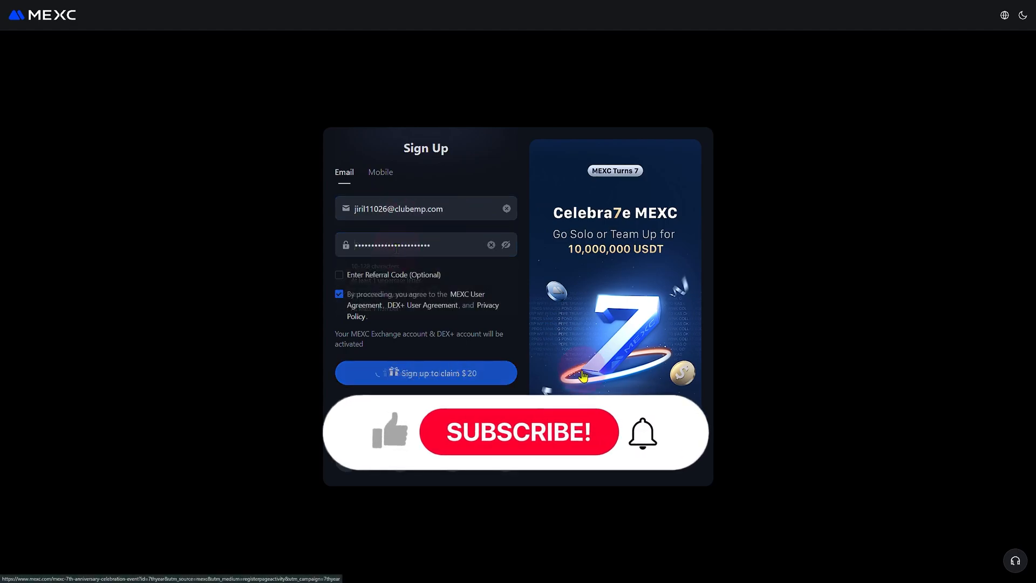
left_click(425, 373)
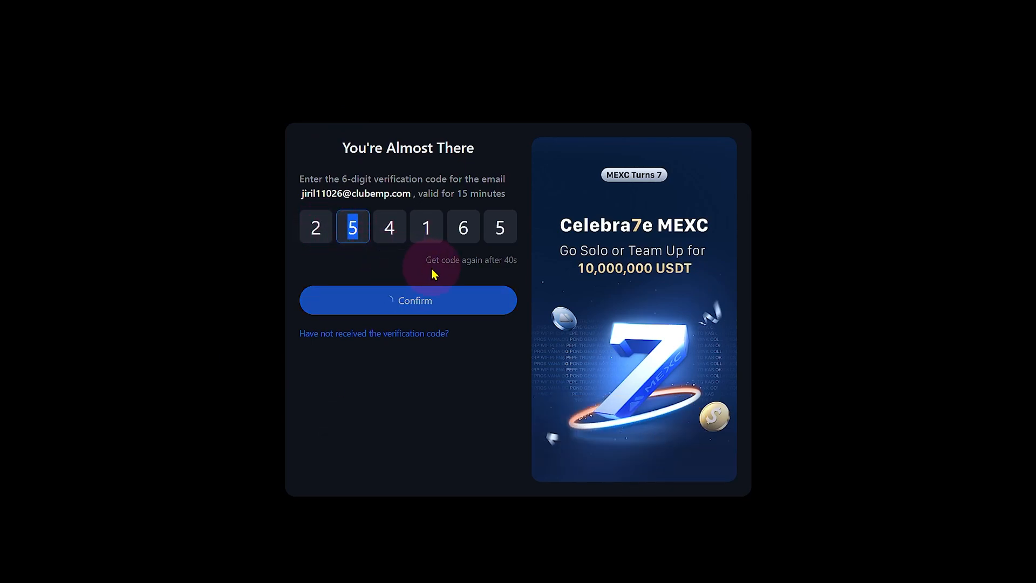
left_click(408, 300)
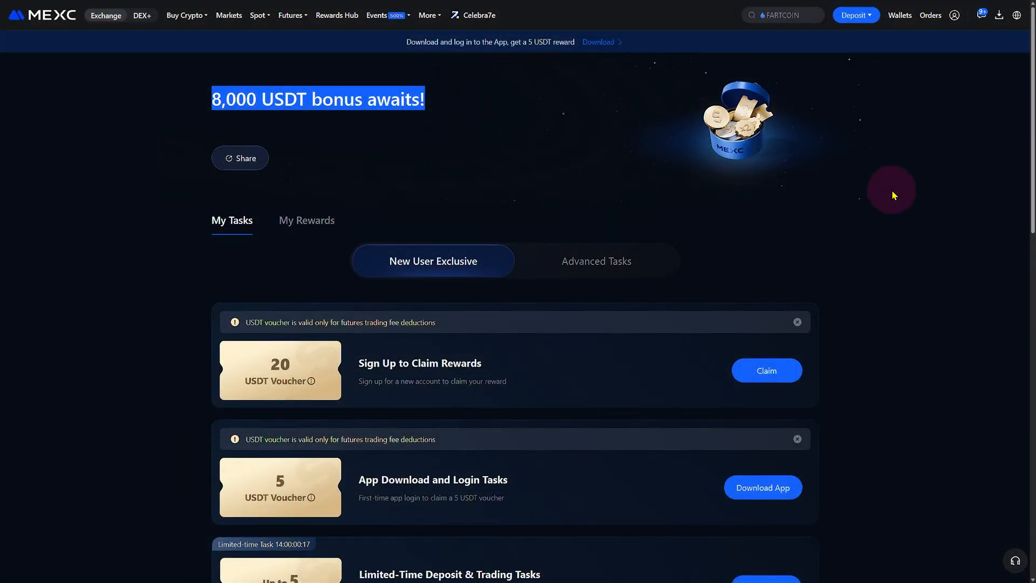
mouse_move(884, 195)
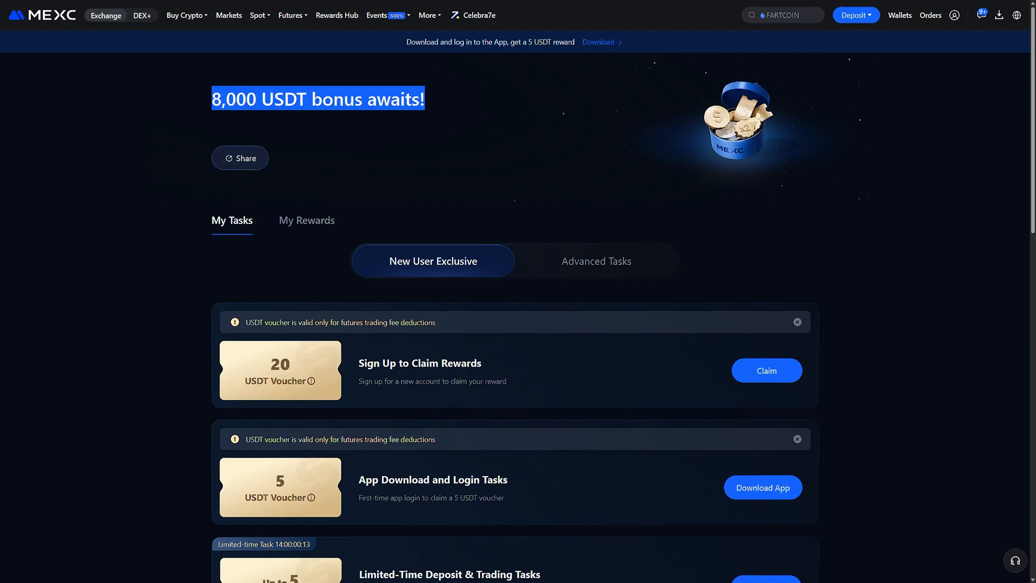
- Scroll through the My Tasks reward list and return to the MEXC home page
scroll("down", 3)
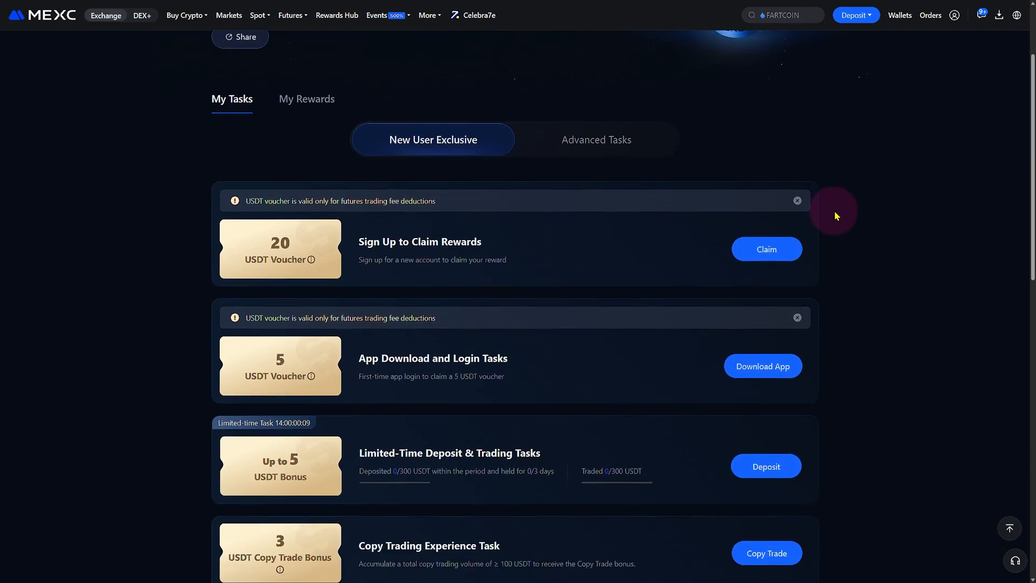
left_click(953, 15)
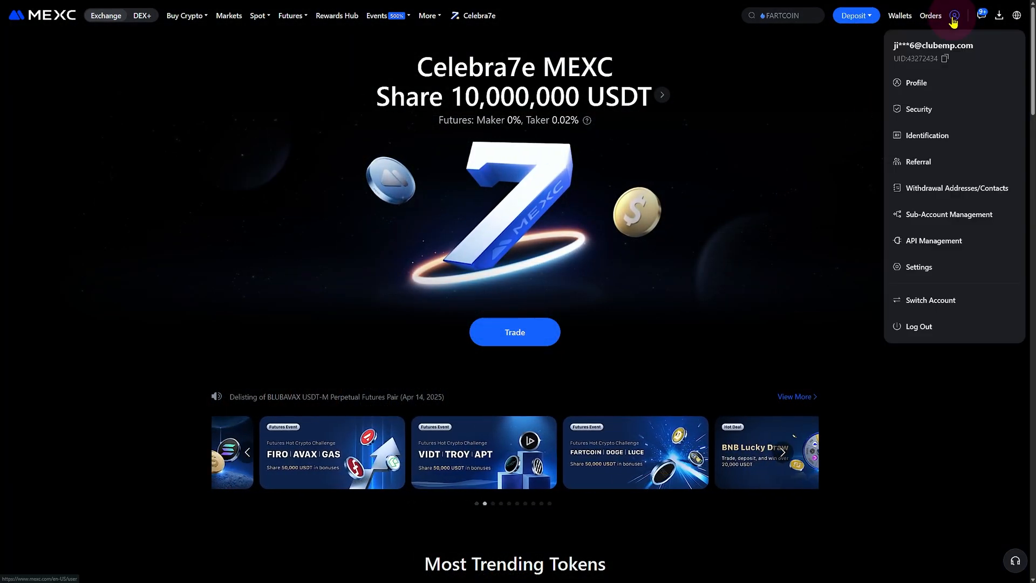
- Start ID verification from Identification and review the UK ID card photo requirements
left_click(927, 136)
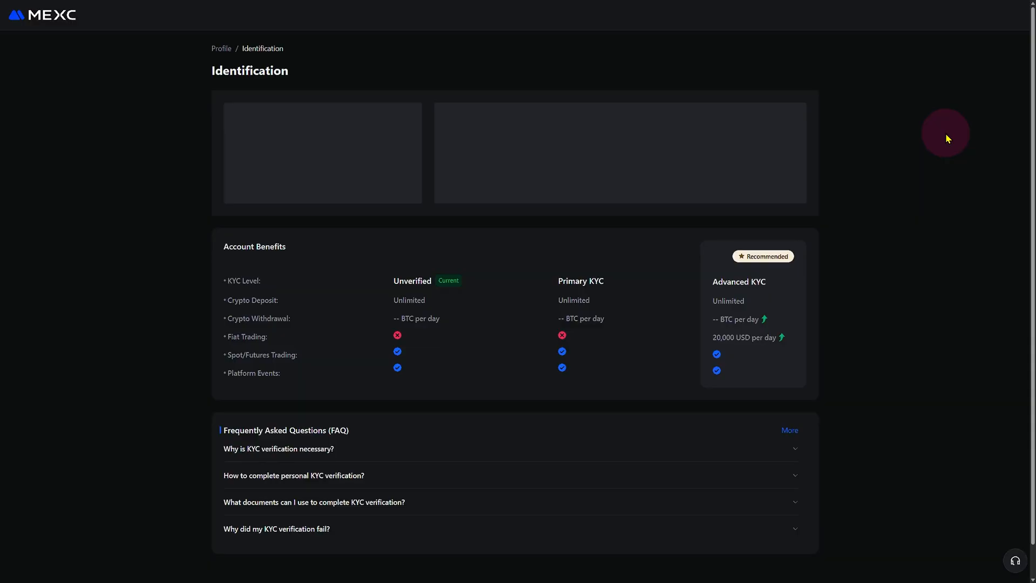
left_click(580, 281)
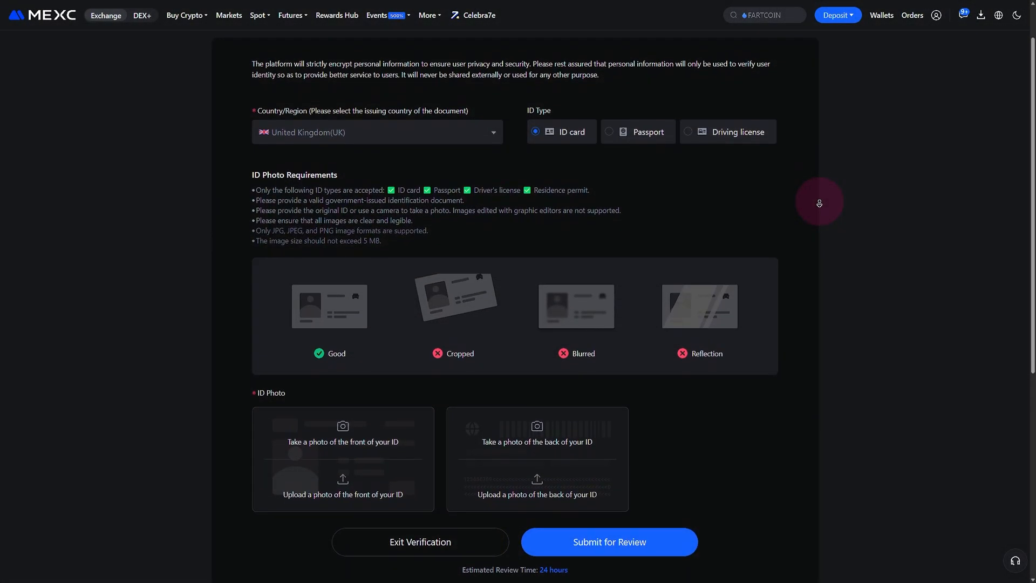
scroll("down", 3)
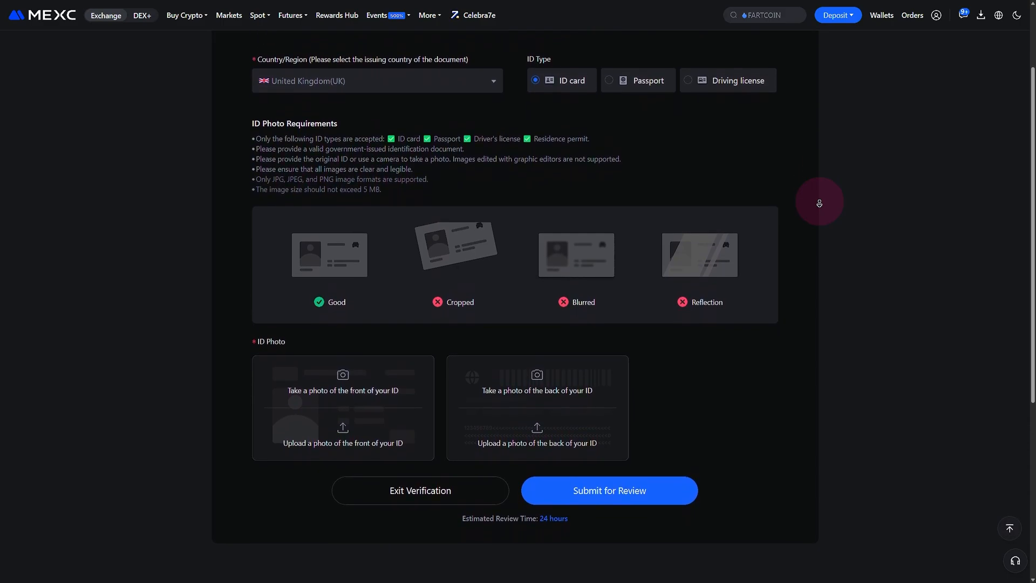
scroll("down", 3)
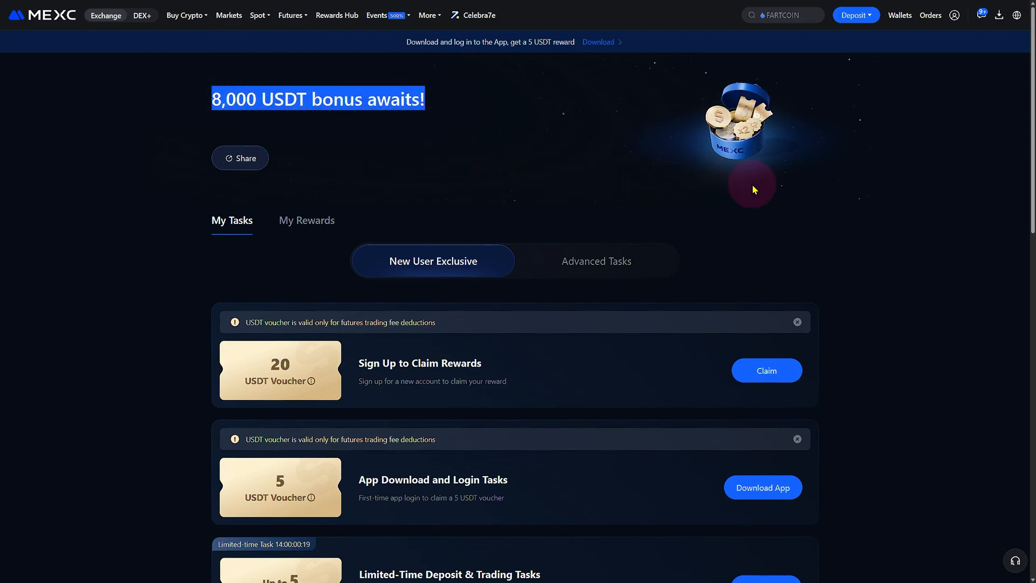
mouse_move(892, 194)
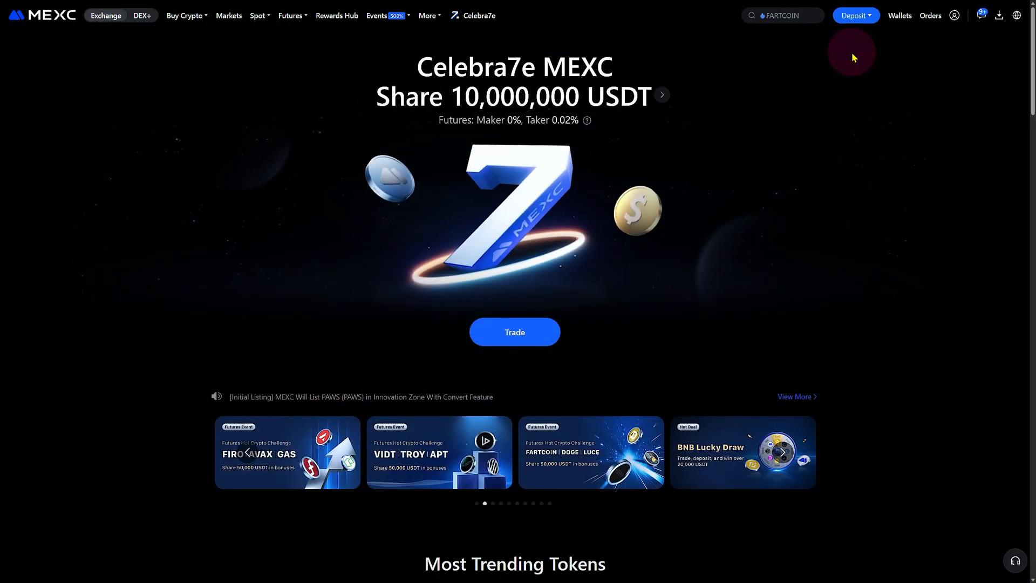
mouse_move(887, 32)
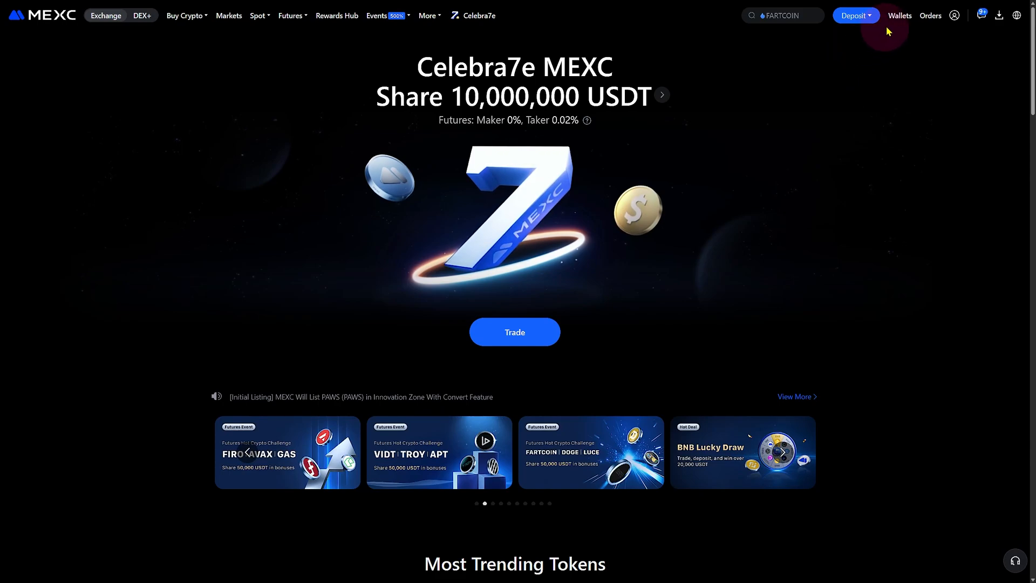
- Open the Rewards Hub from the top bar to revisit the new-user tasks
left_click(899, 15)
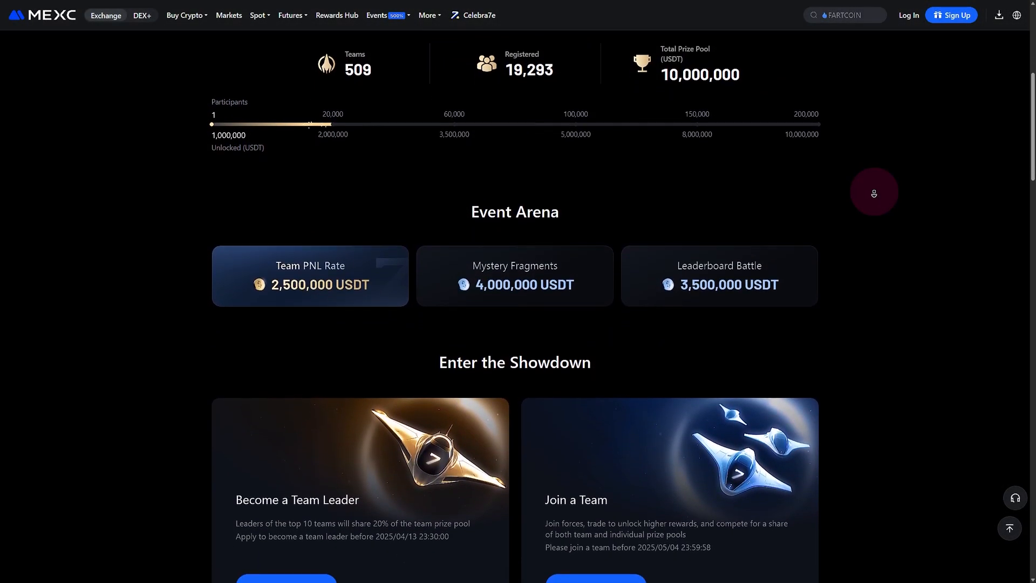
scroll("down", 3)
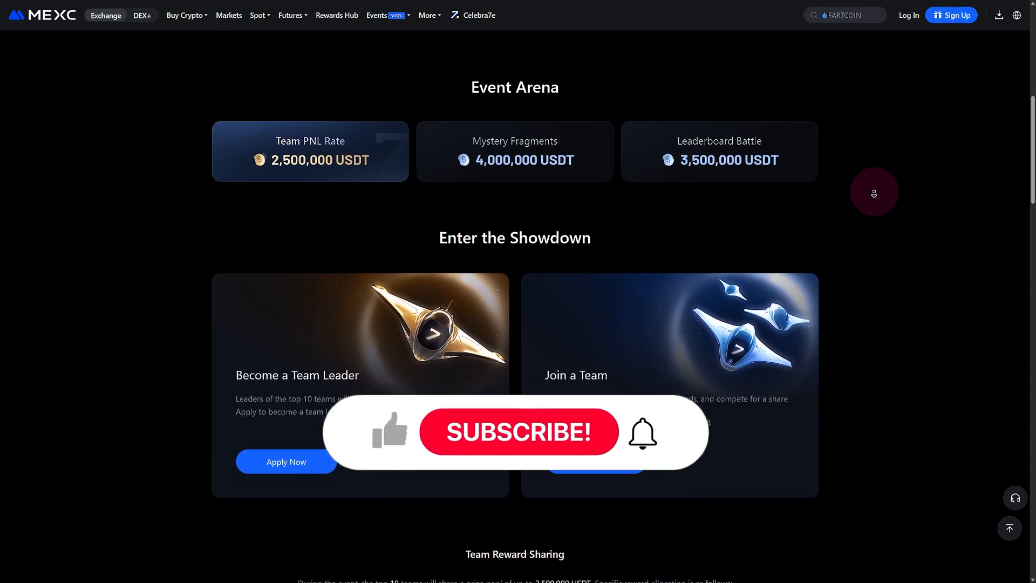
scroll("down", 3)
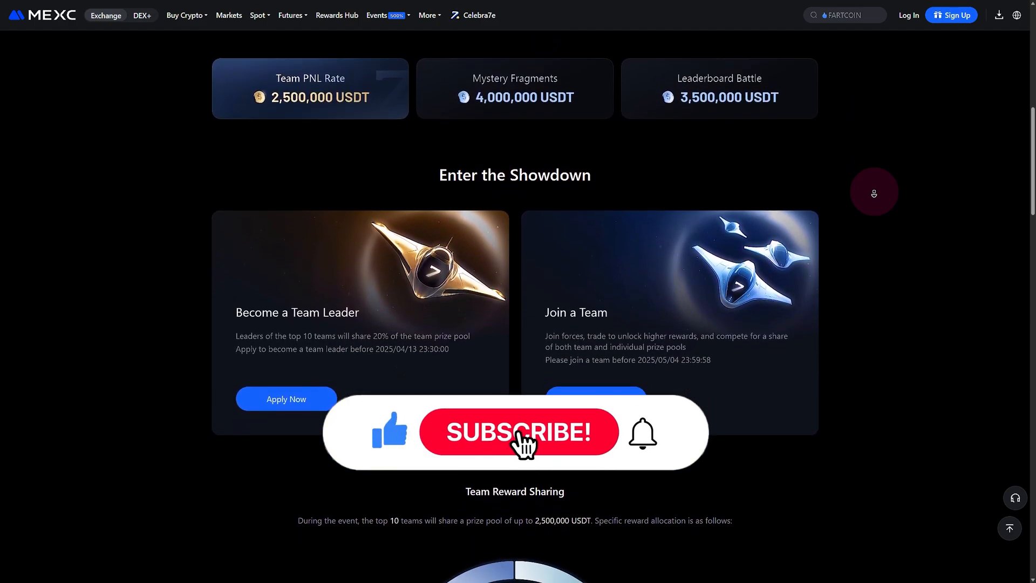
scroll("down", 3)
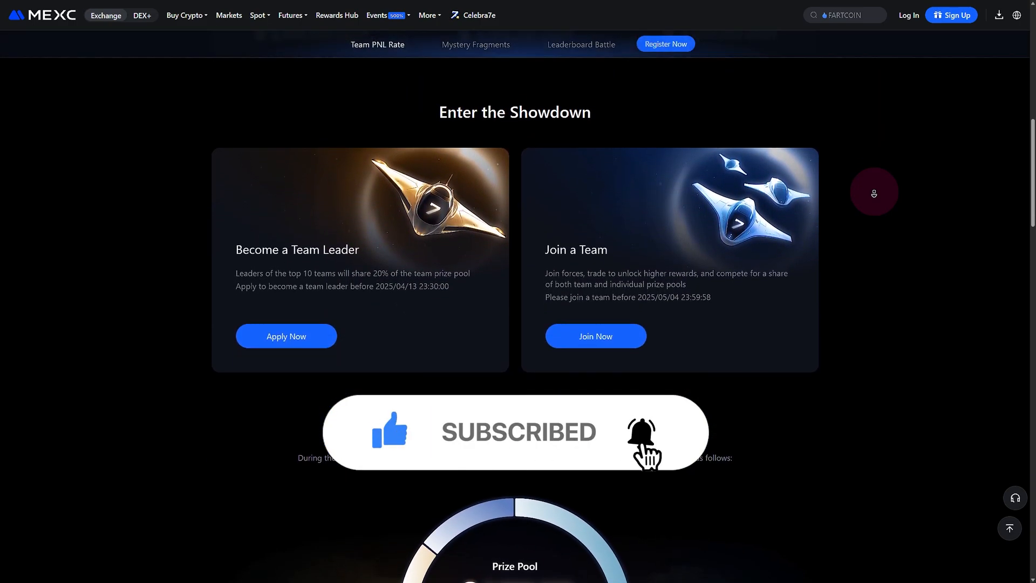
scroll("down", 3)
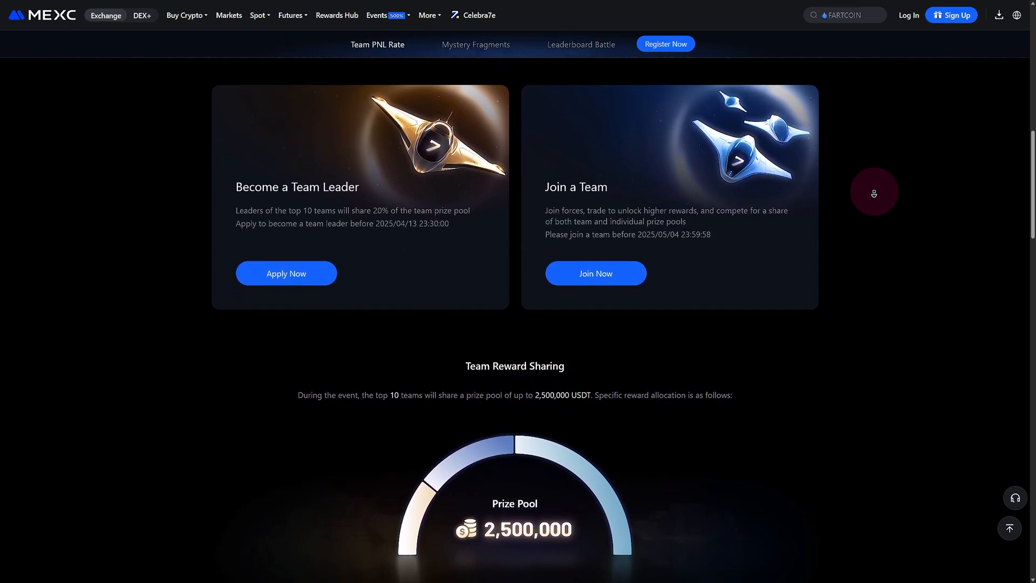
scroll("down", 3)
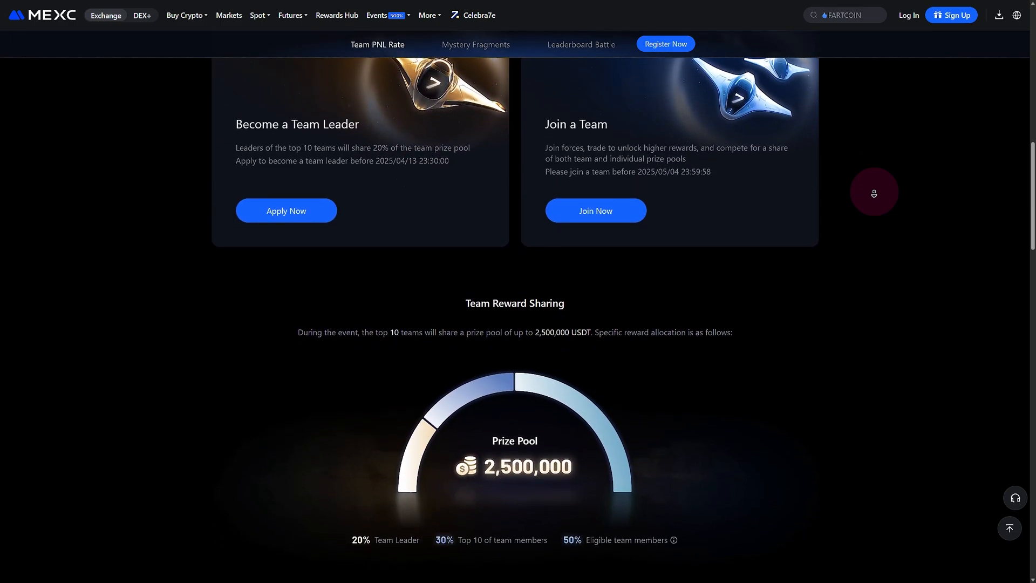